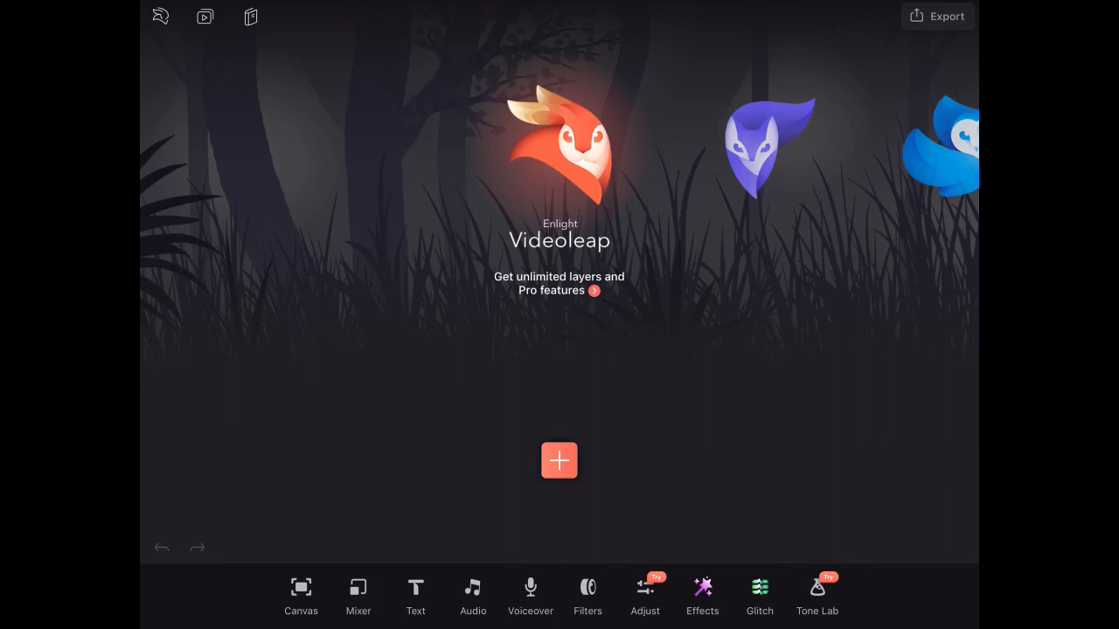
Step: Add a new text layer with placeholder wording onto the black canvas
left_click(415, 595)
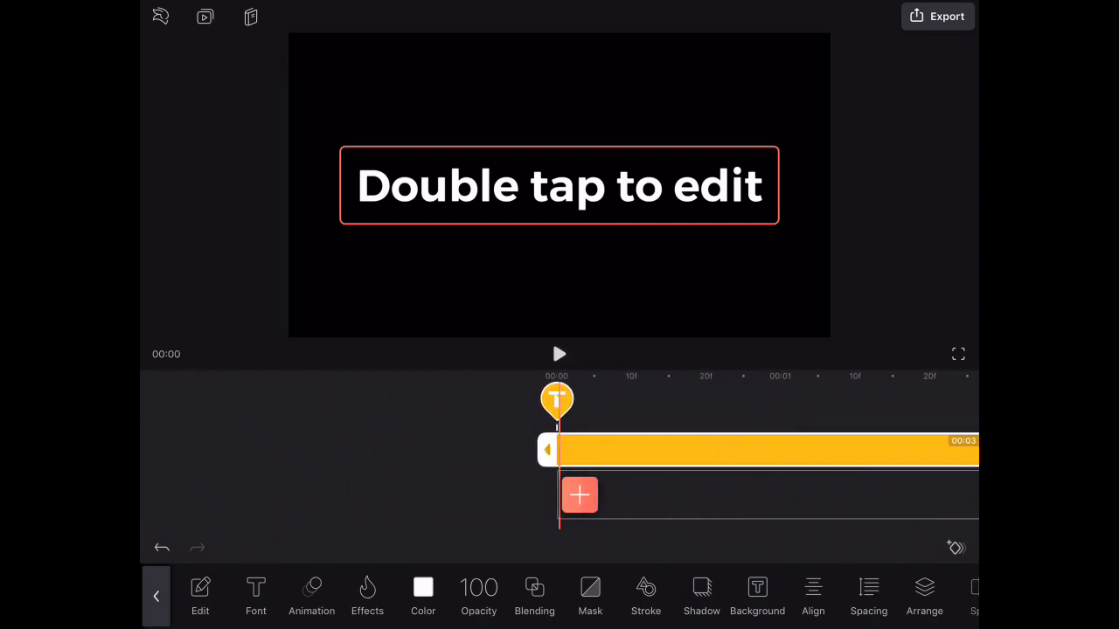
Step: Replace the placeholder so the title reads 'Your name' and confirm it
double_click(558, 185)
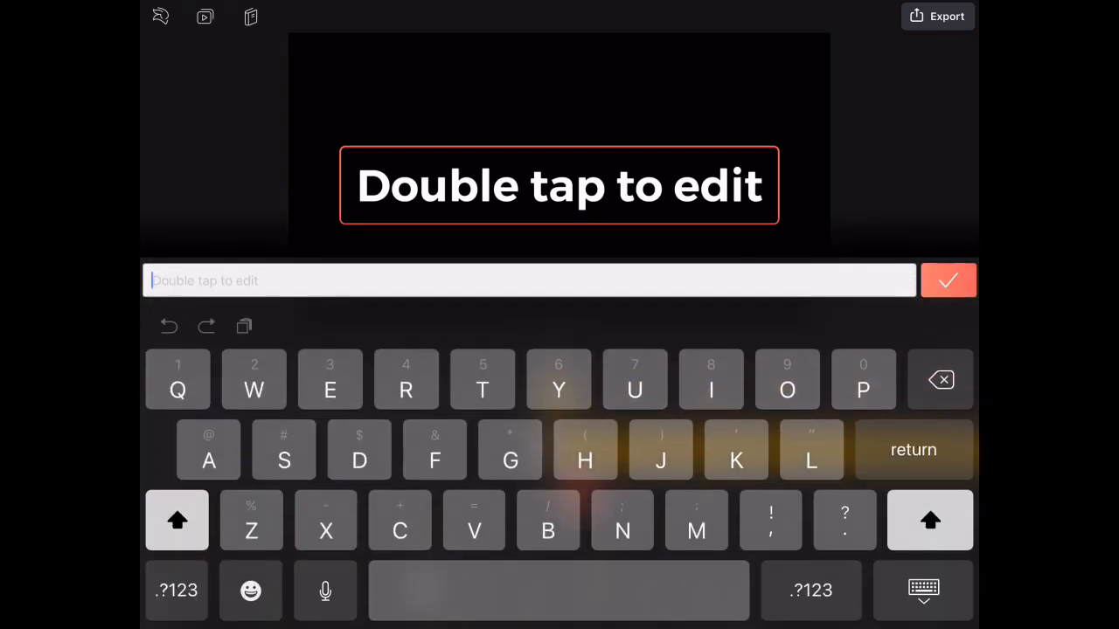
type("Name")
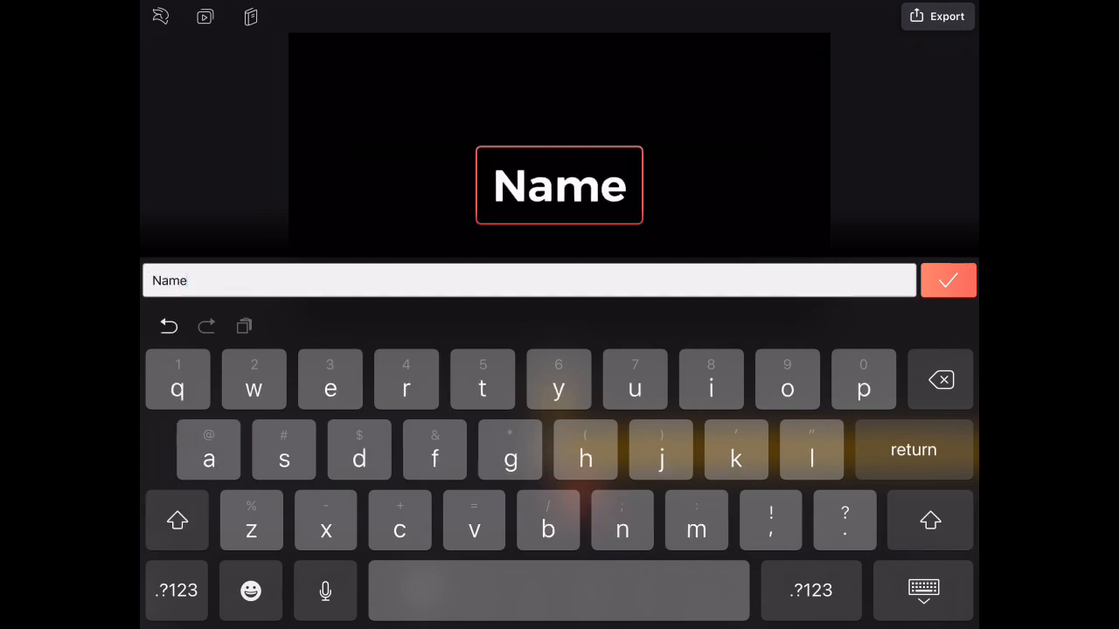
type("Your")
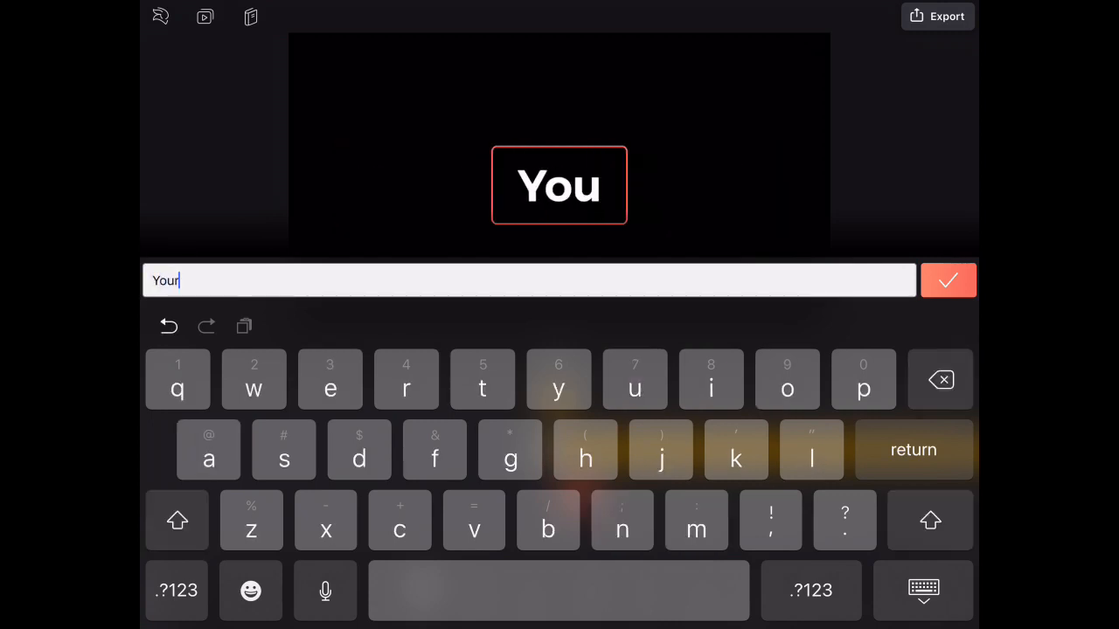
type("name")
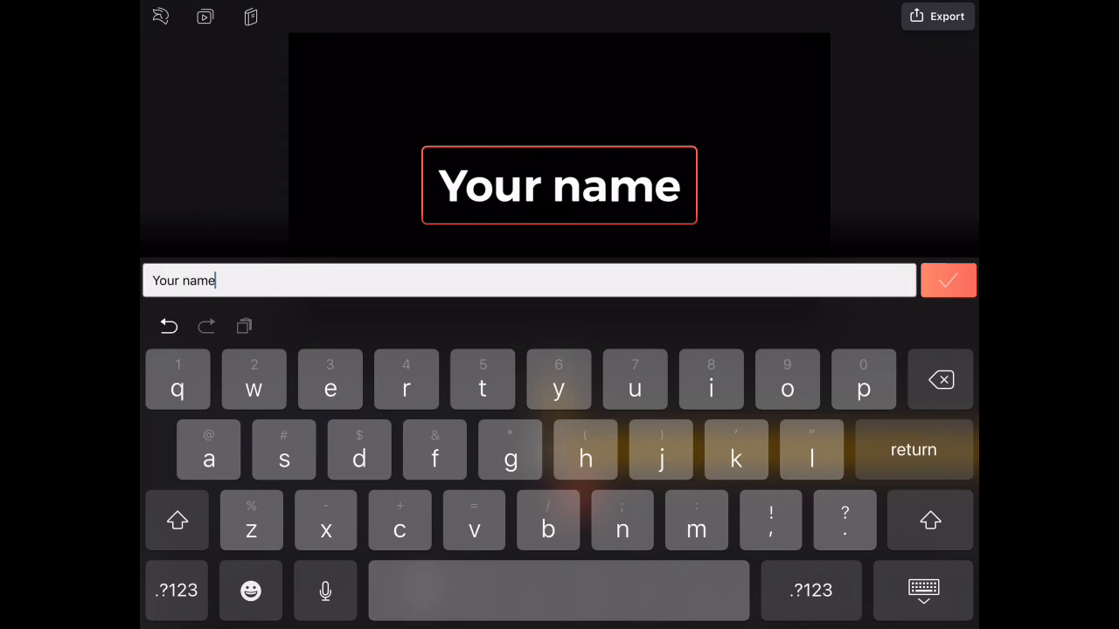
left_click(948, 280)
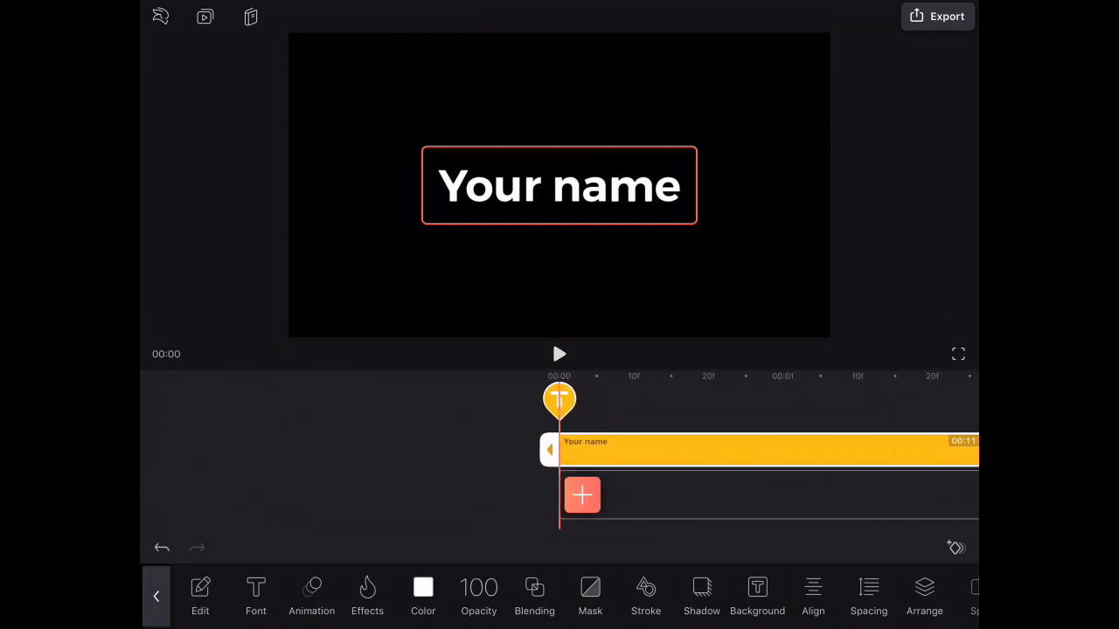
Step: Colour the 'Your name' title purple from the text colour swatches
left_click(422, 597)
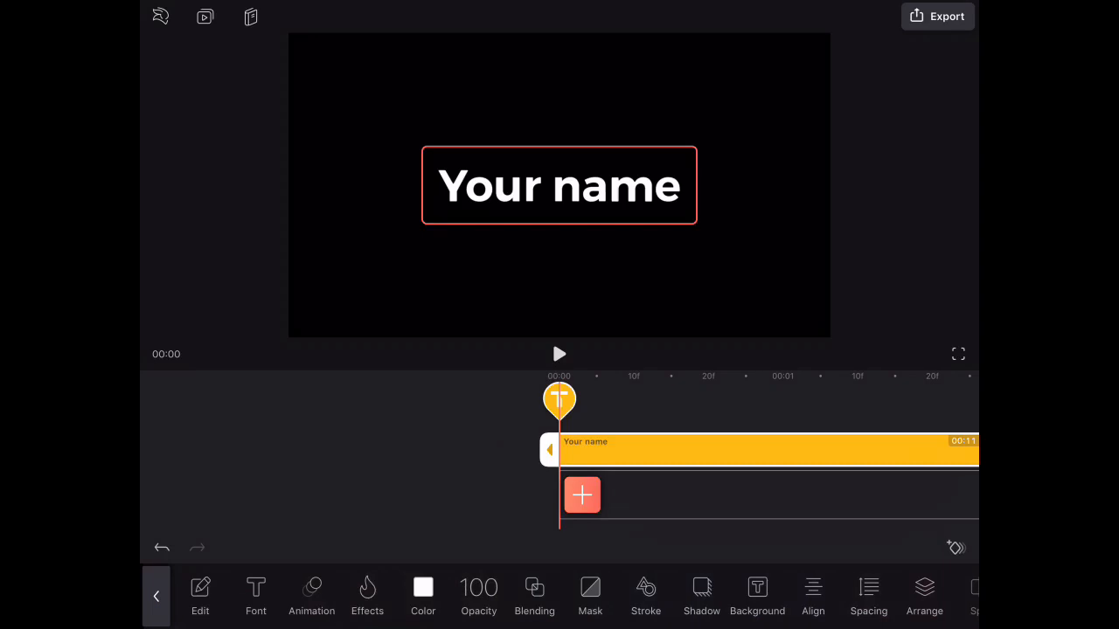
left_click(423, 595)
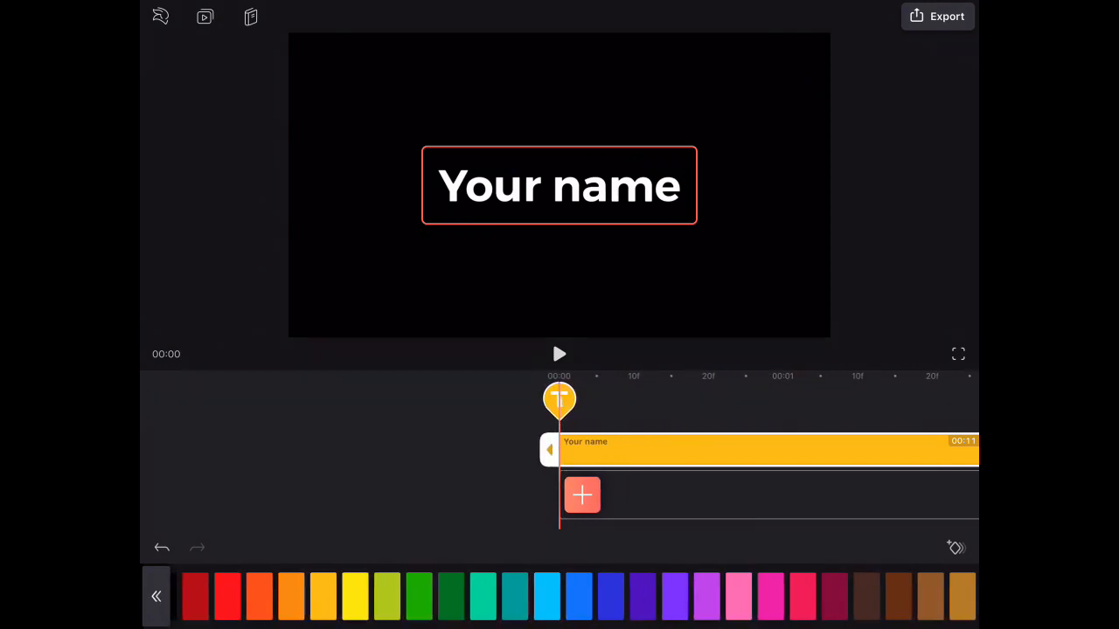
left_click(708, 596)
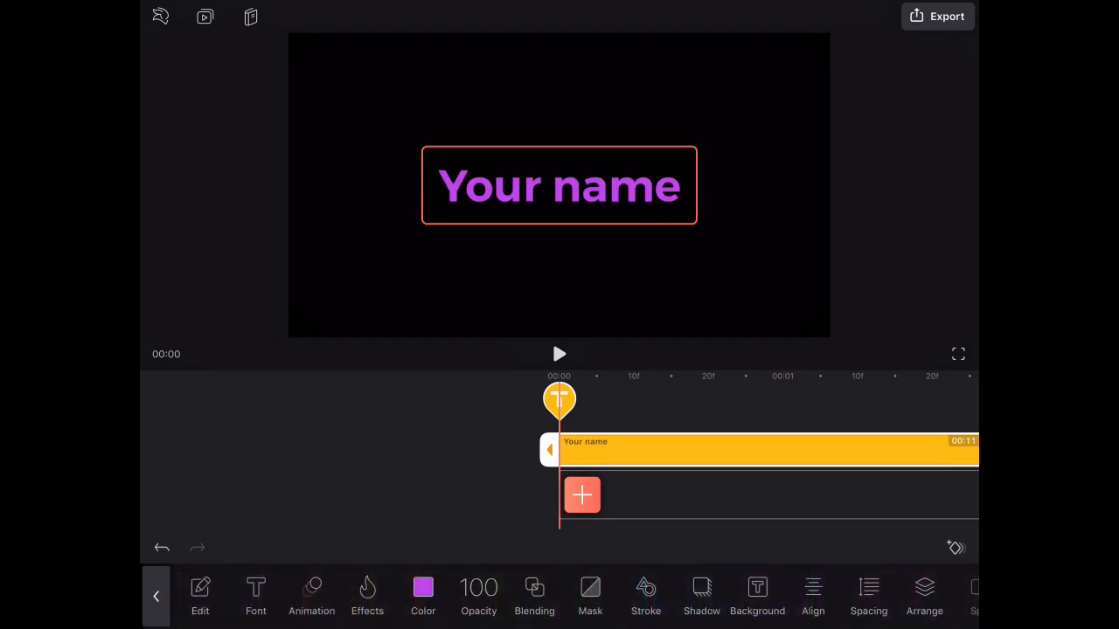
left_click(366, 597)
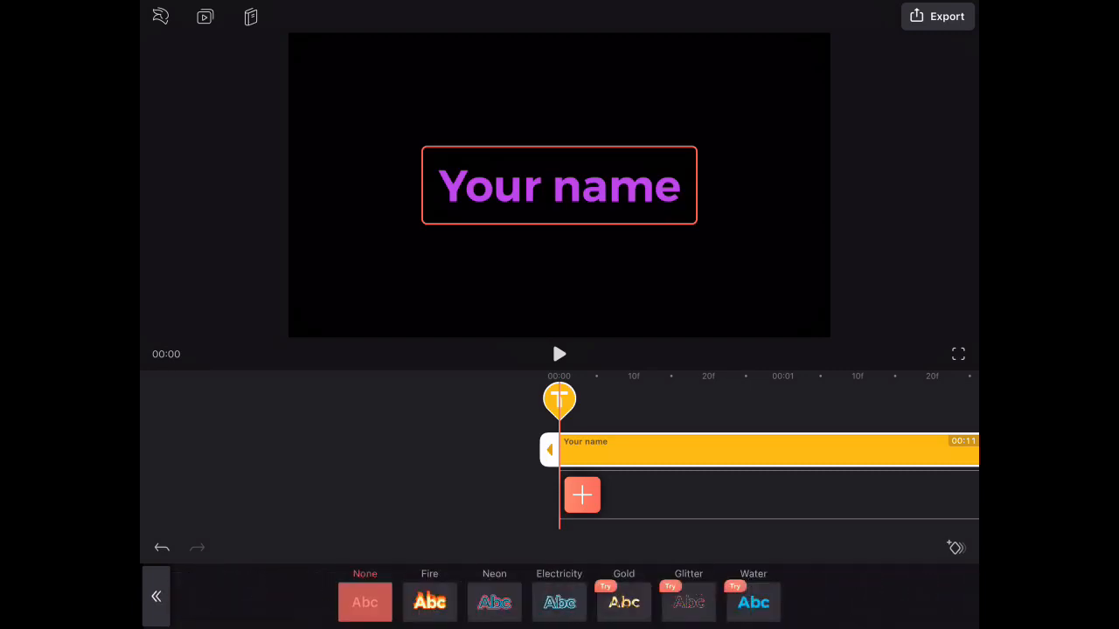
Step: Apply the Electricity effect to the title after trying Fire
left_click(558, 602)
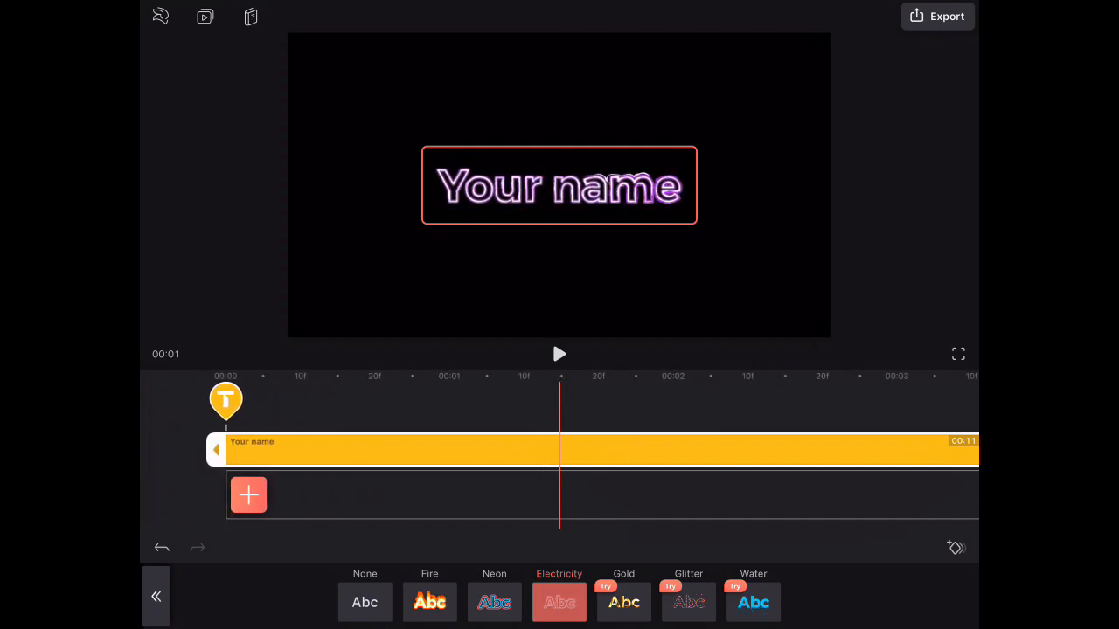
left_click(429, 602)
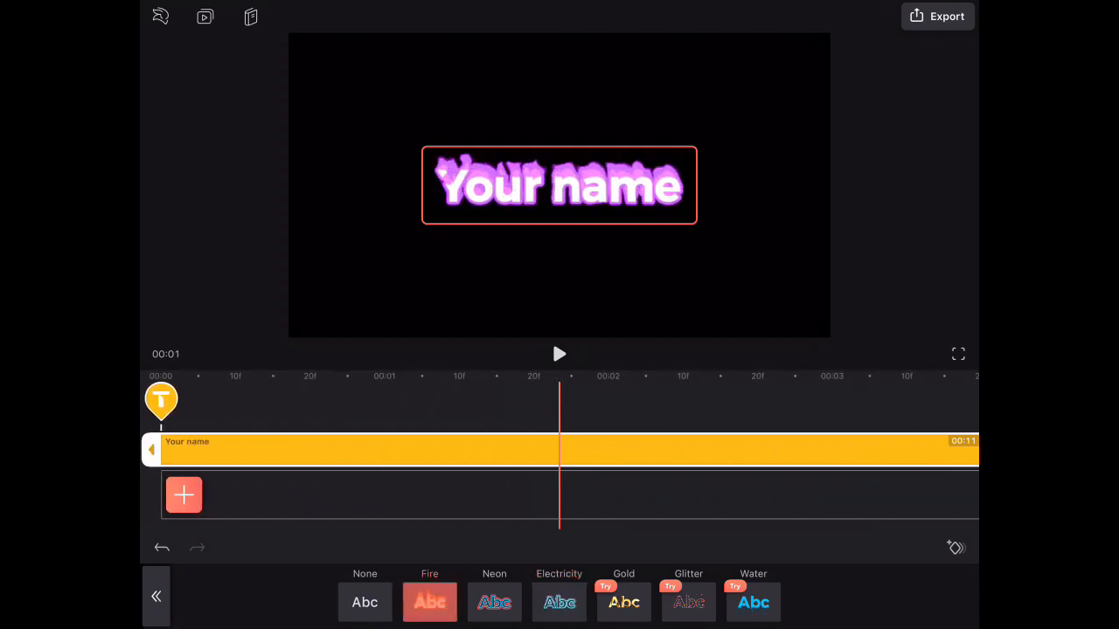
left_click(494, 602)
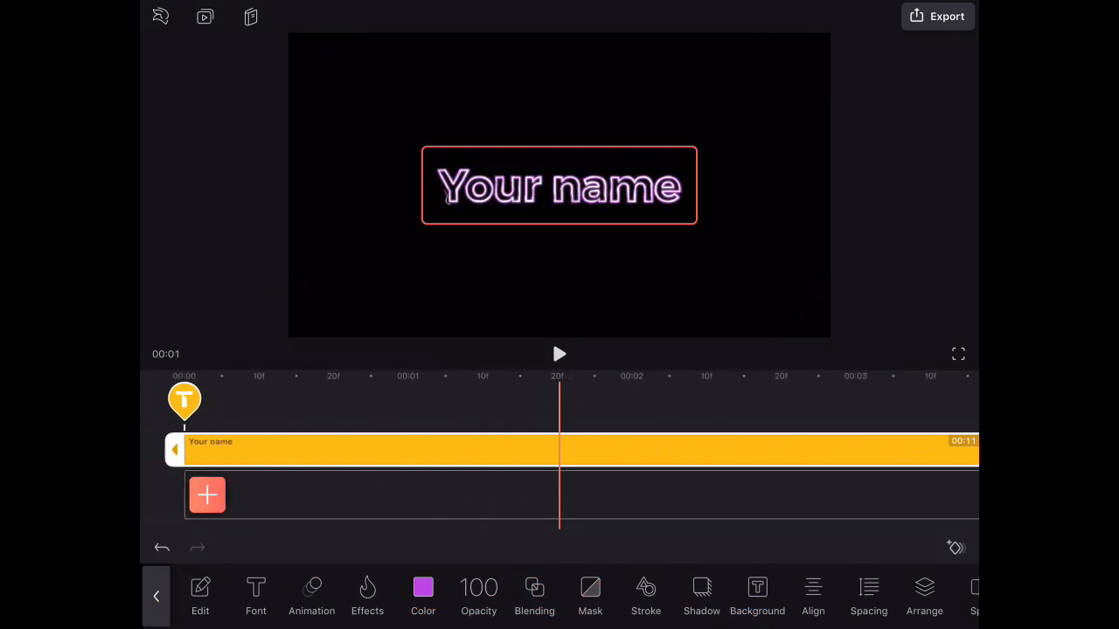
Step: Set the title font to Kung Font after trying Book and Creepster
left_click(256, 597)
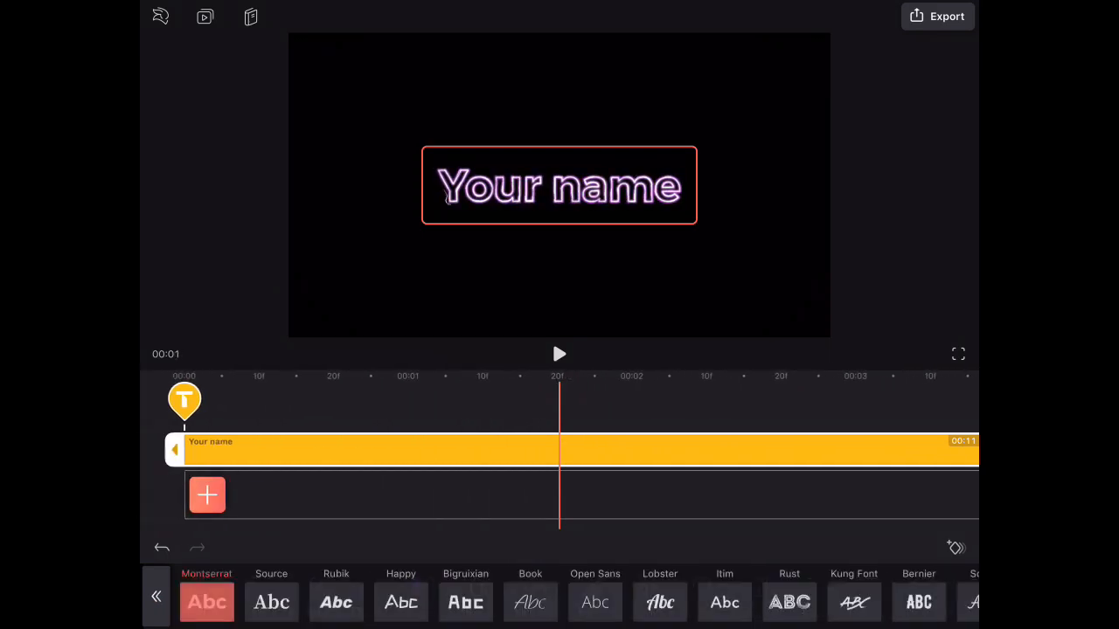
scroll("left", 3)
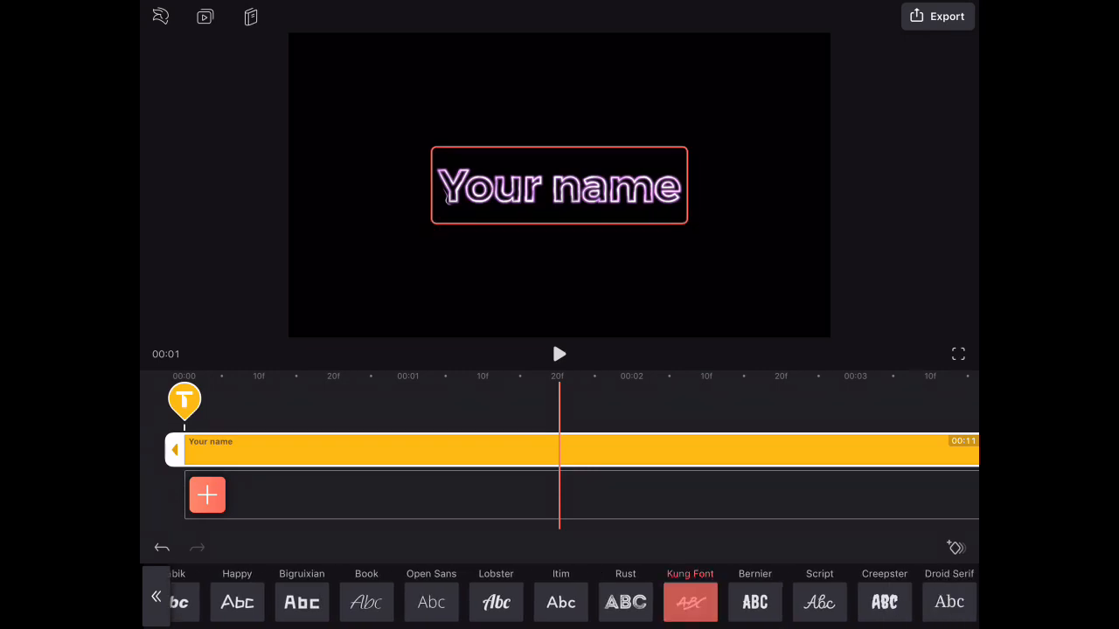
left_click(365, 602)
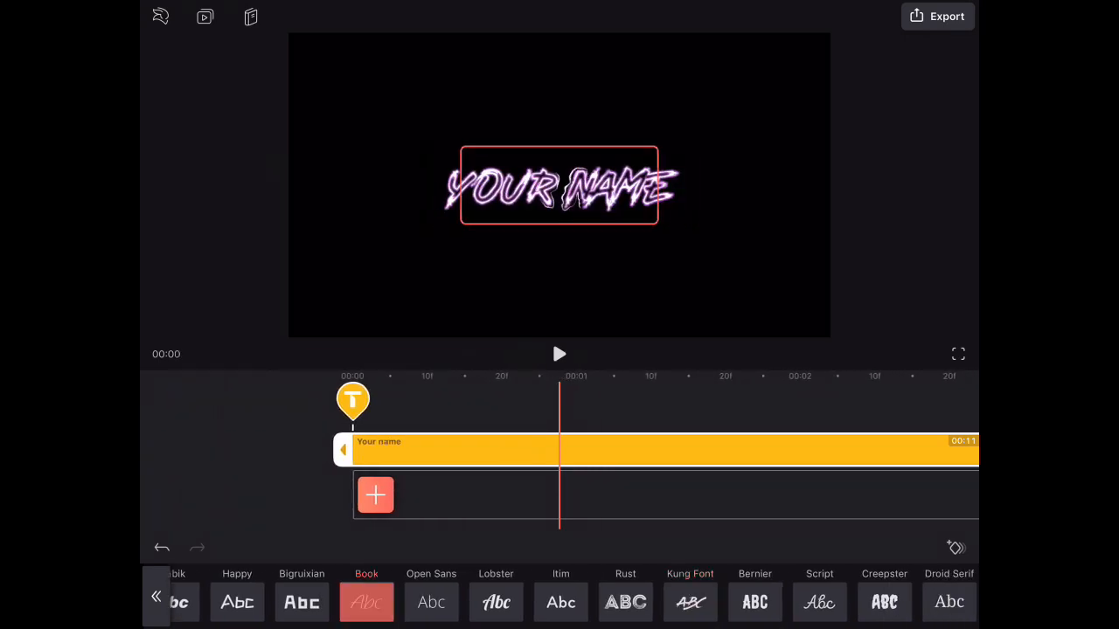
left_click(883, 602)
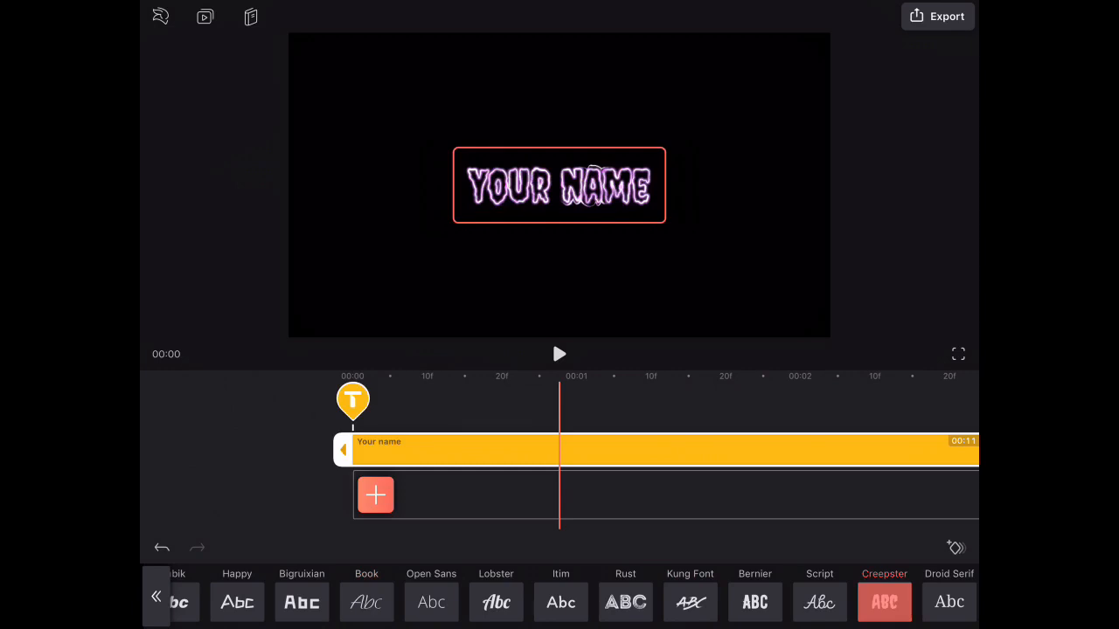
left_click(690, 602)
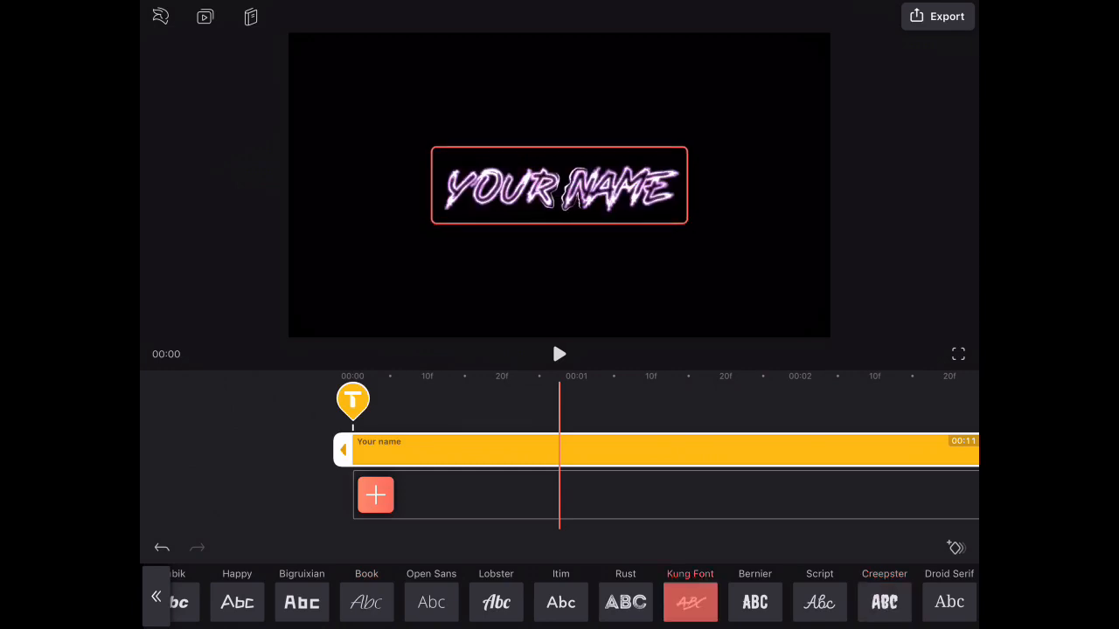